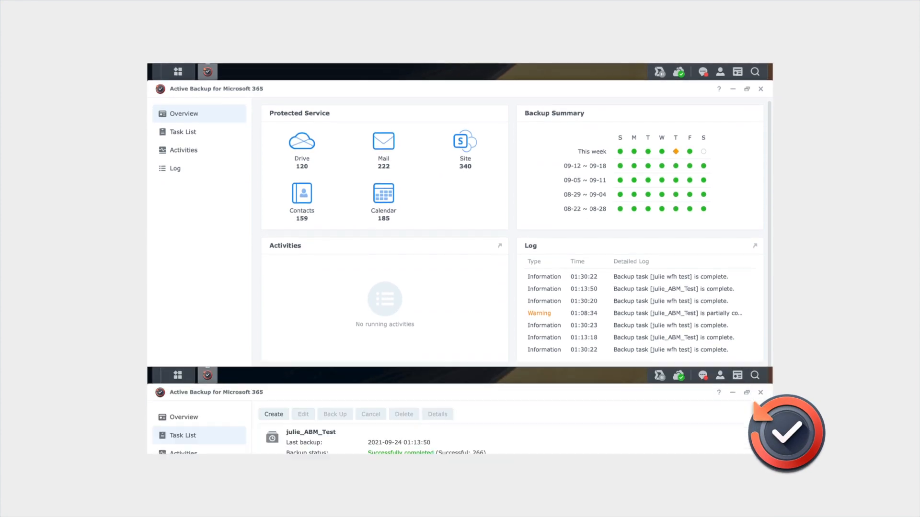
Step: Open the Microsoft 365 backup Task List to see the test task's latest backup status
left_click(183, 131)
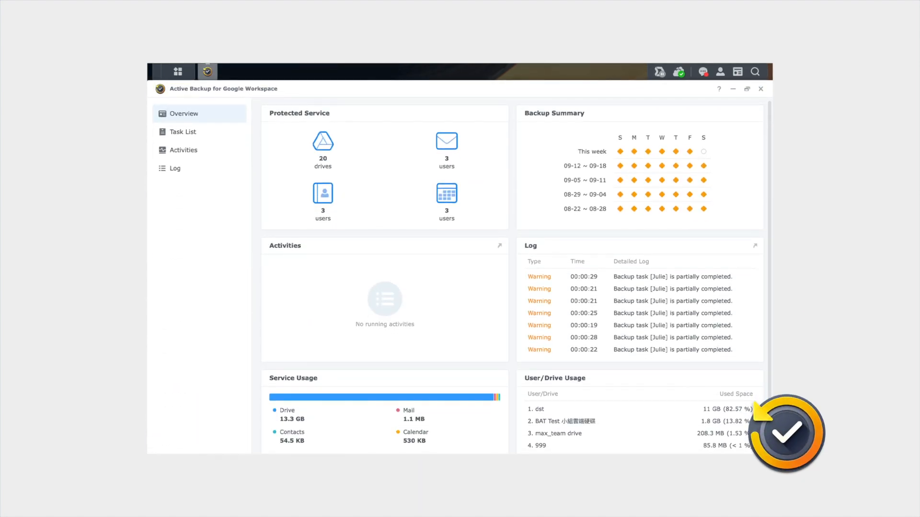
Step: Open the Google Workspace Task List to check Julie's backup, completed with skipped items
left_click(182, 132)
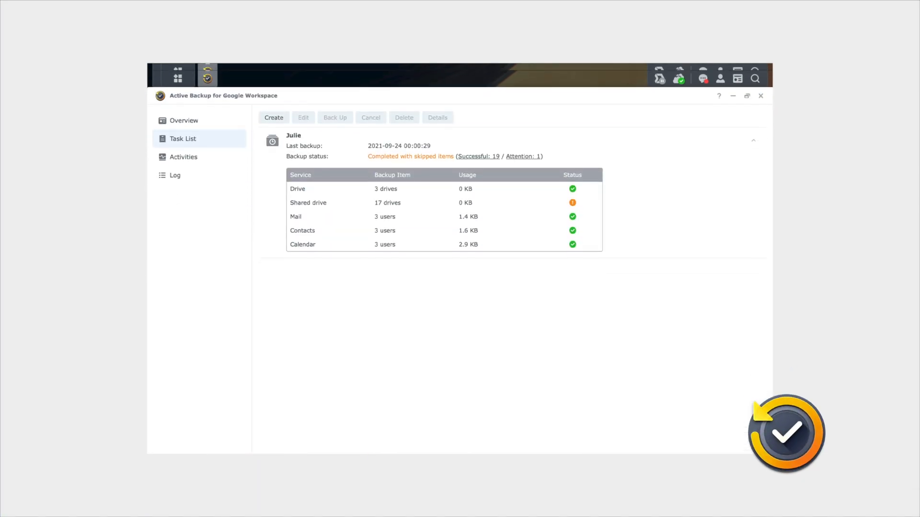